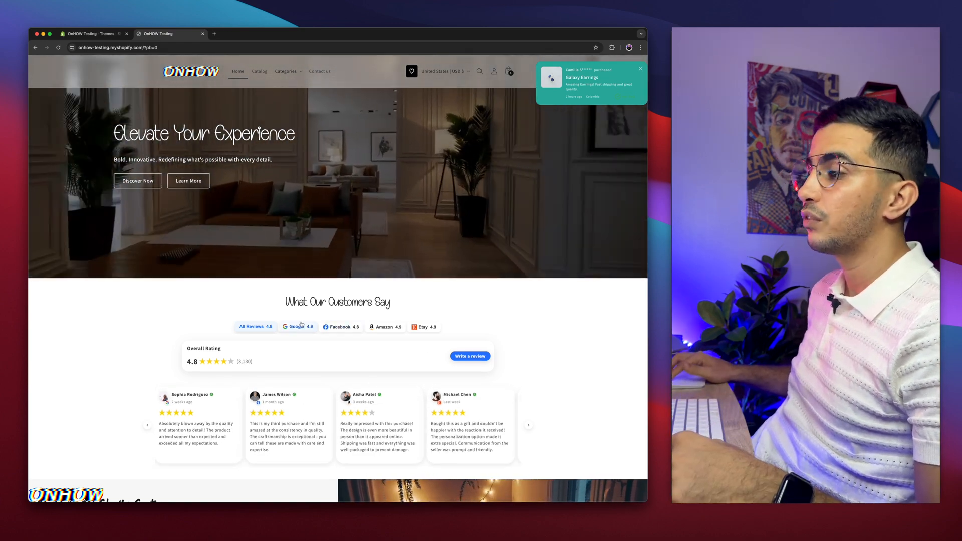
Step: Filter the What Our Customers Say section to Google reviews, then to Etsy reviews
click(298, 327)
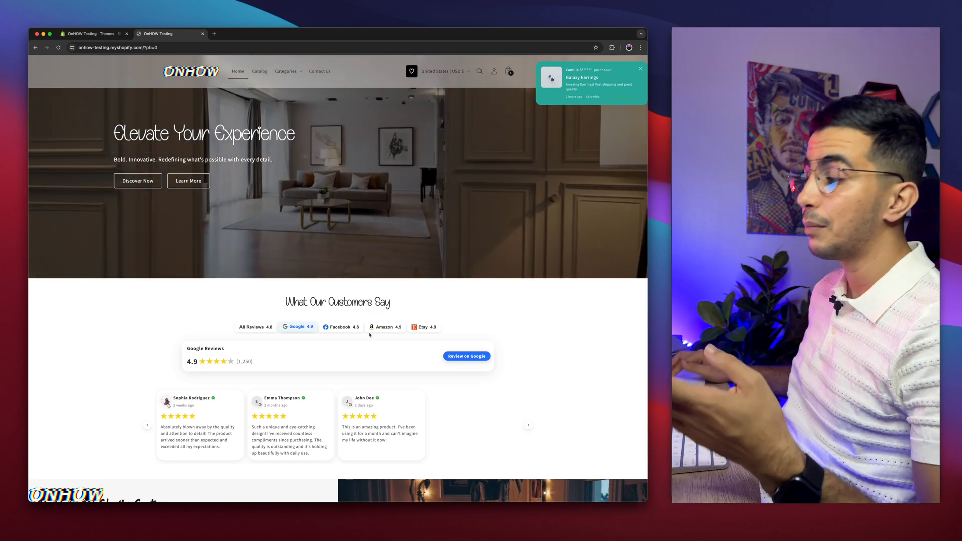
click(423, 327)
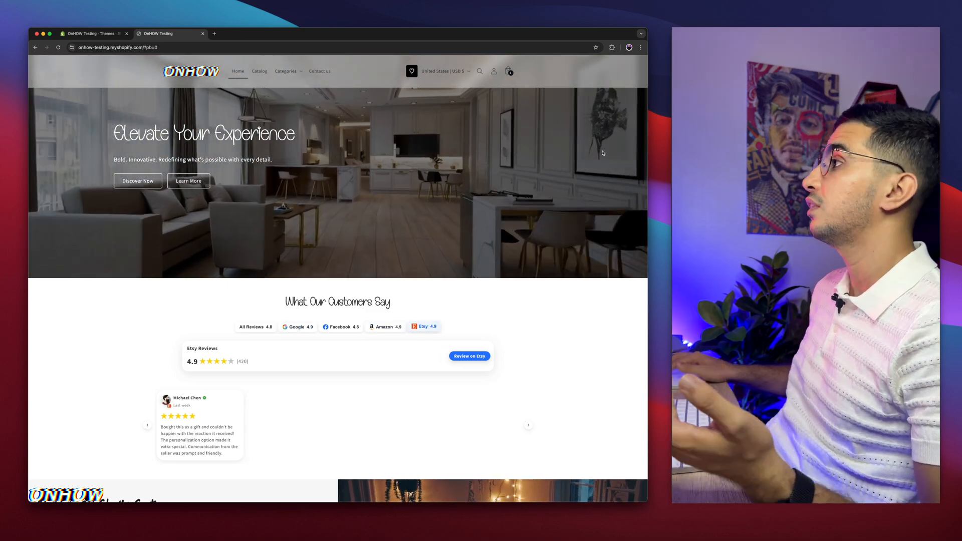
scroll(down, 3)
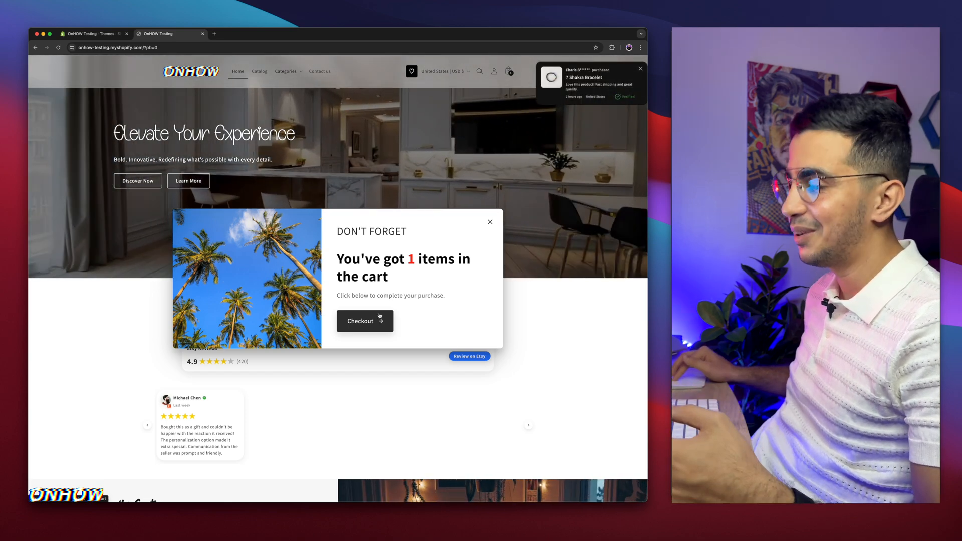
Step: Dismiss the cart reminder popup and browse the homepage down to the Anchor Bracelet Mens product
click(490, 221)
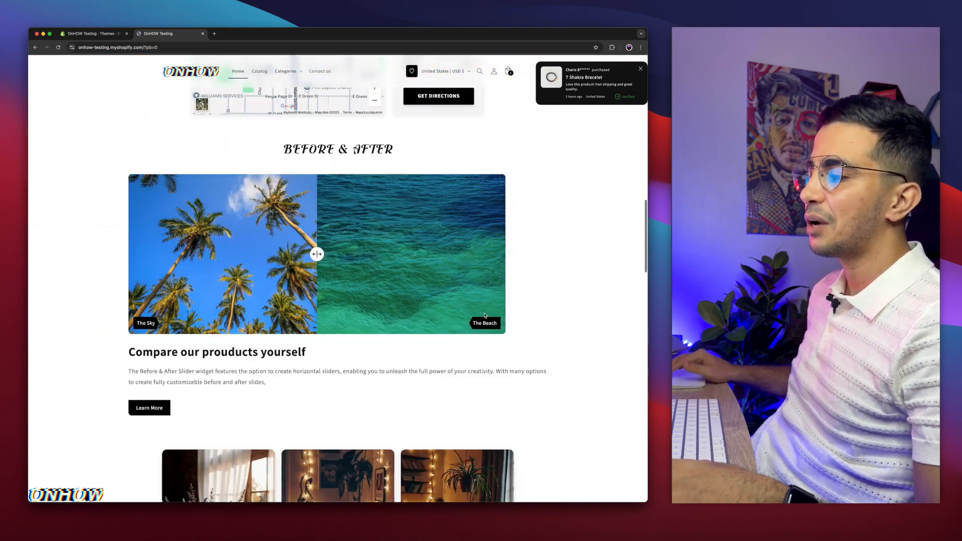
scroll(down, 3)
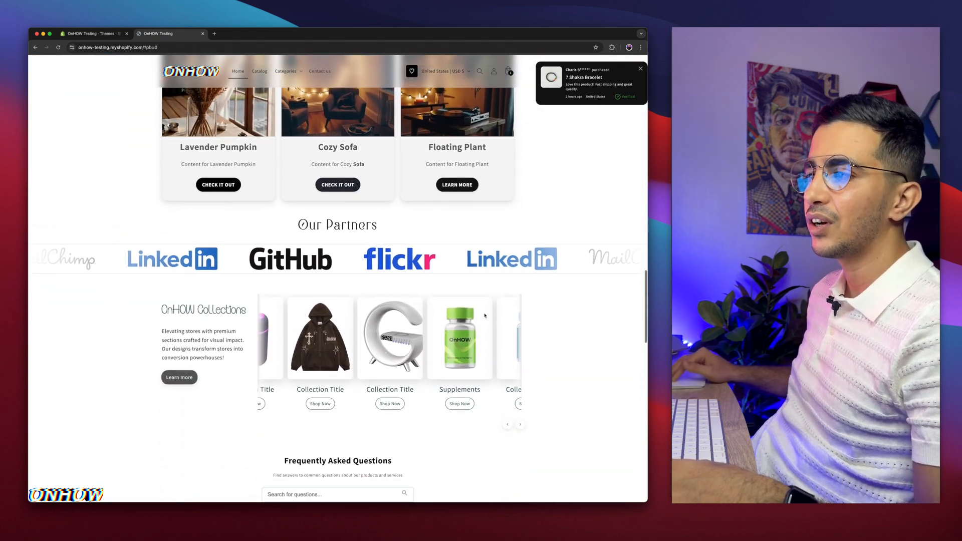
scroll(down, 3)
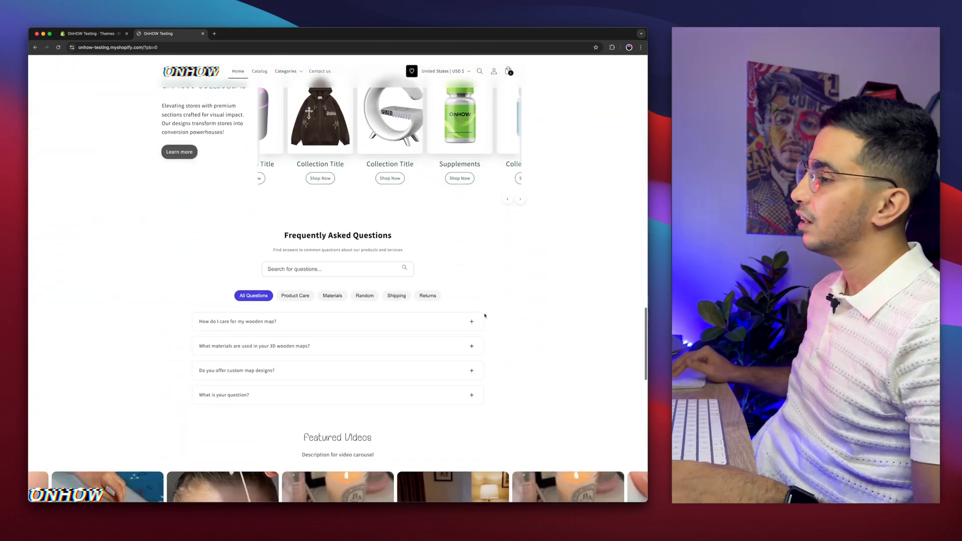
scroll(down, 3)
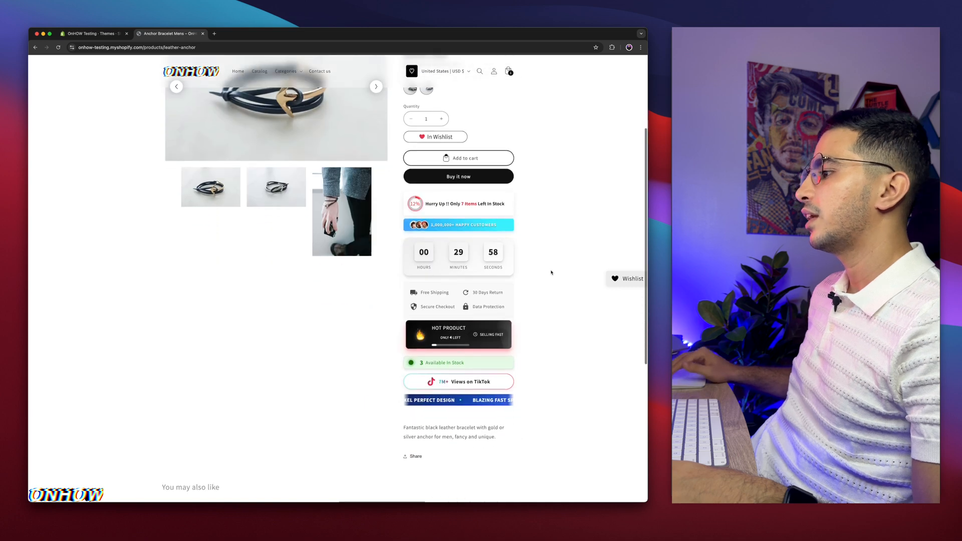
scroll(down, 3)
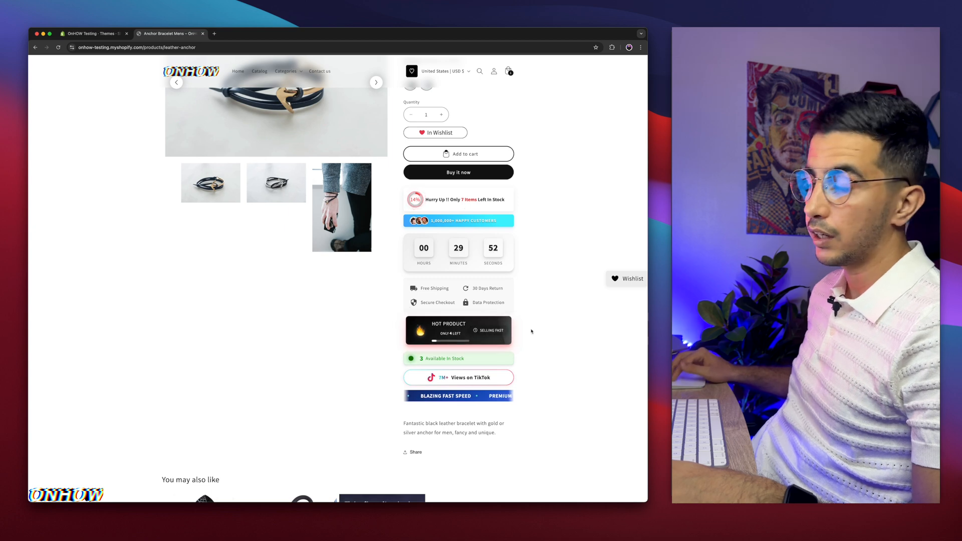
scroll(up, 3)
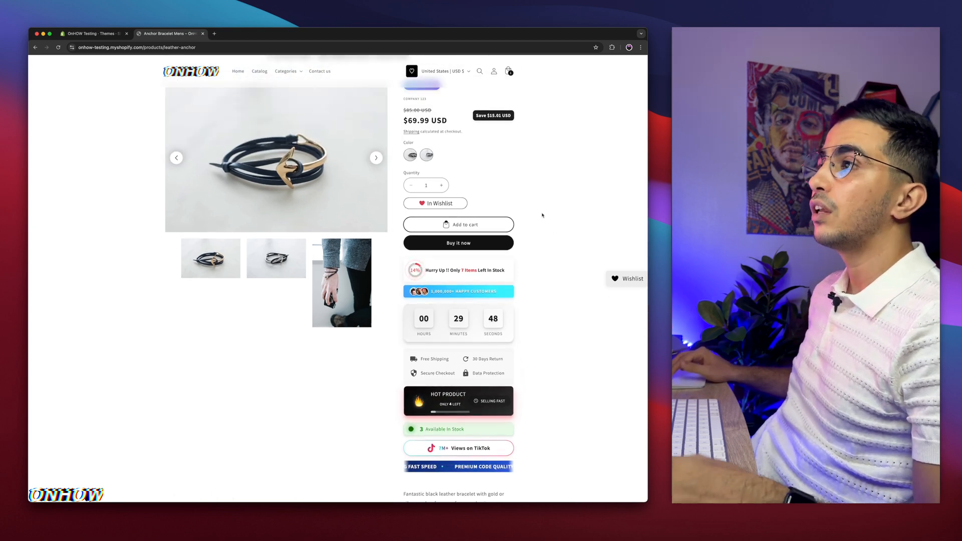
scroll(up, 3)
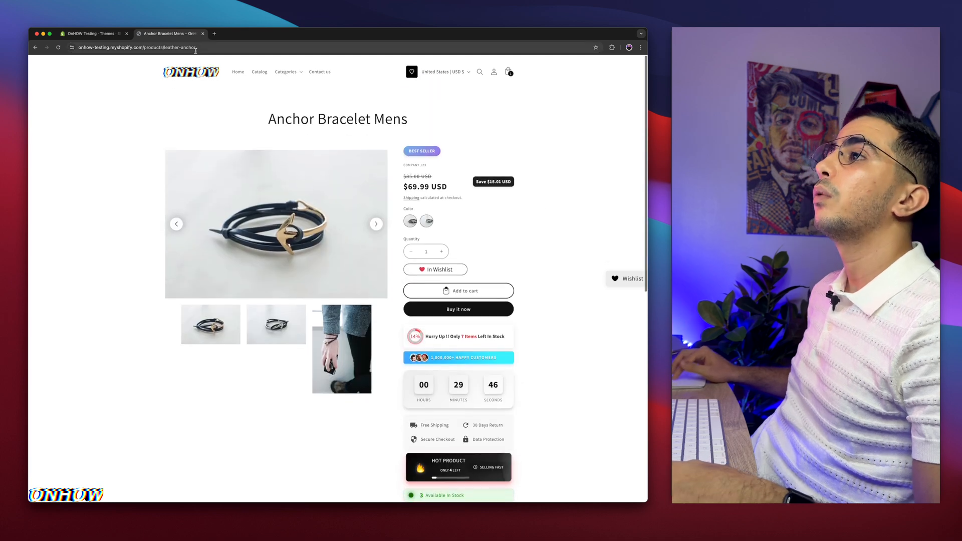
Step: Preview the Horizon theme copy in the storefront from the admin Themes page
click(90, 33)
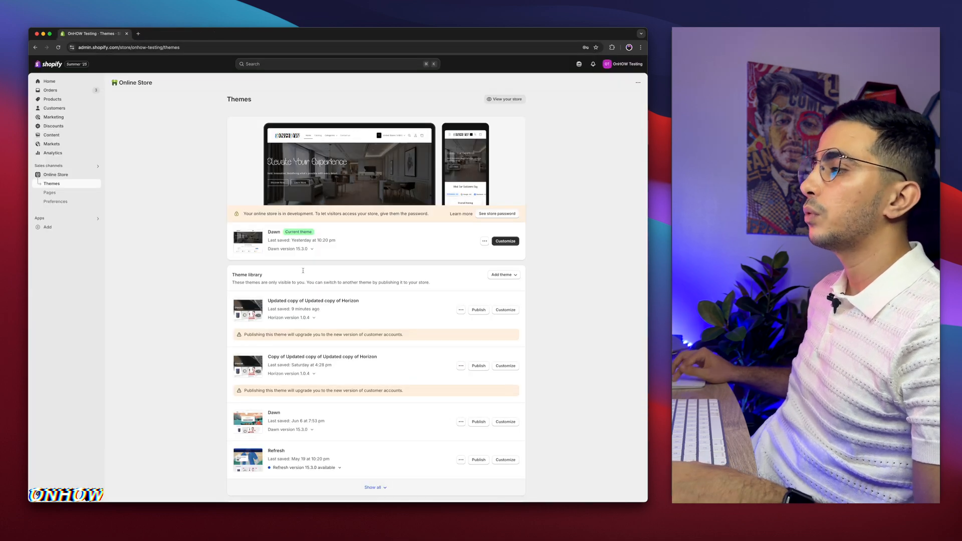
click(461, 310)
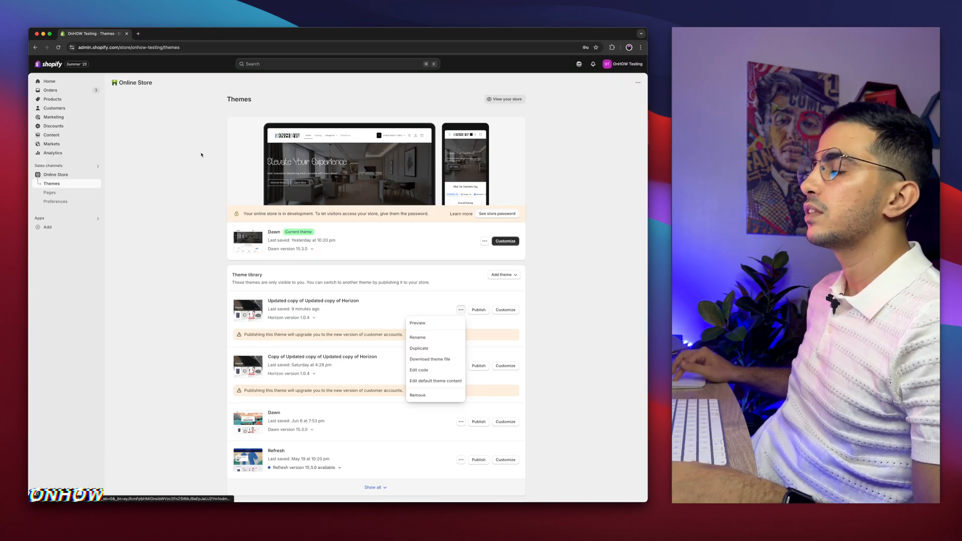
click(417, 323)
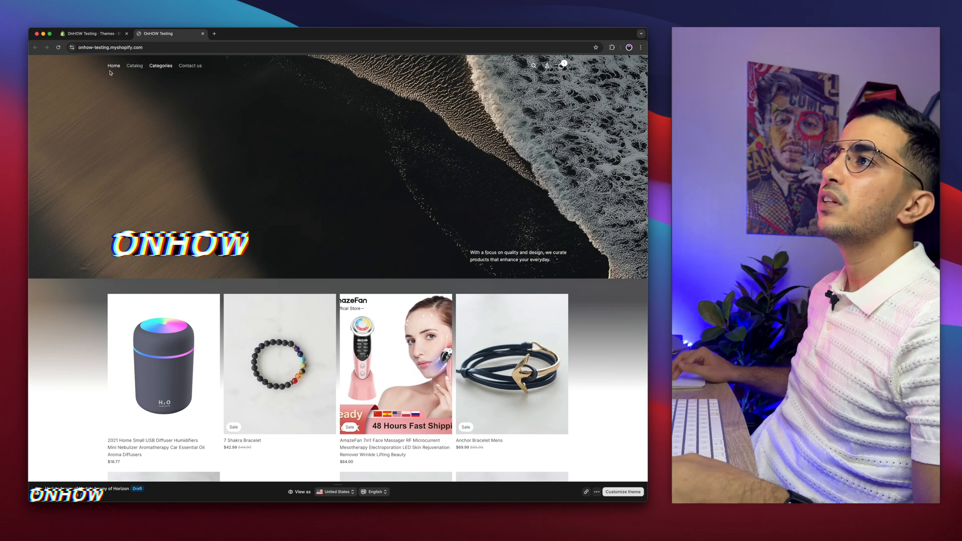
Step: Return to the Themes list and start customizing the Horizon theme copy
click(92, 33)
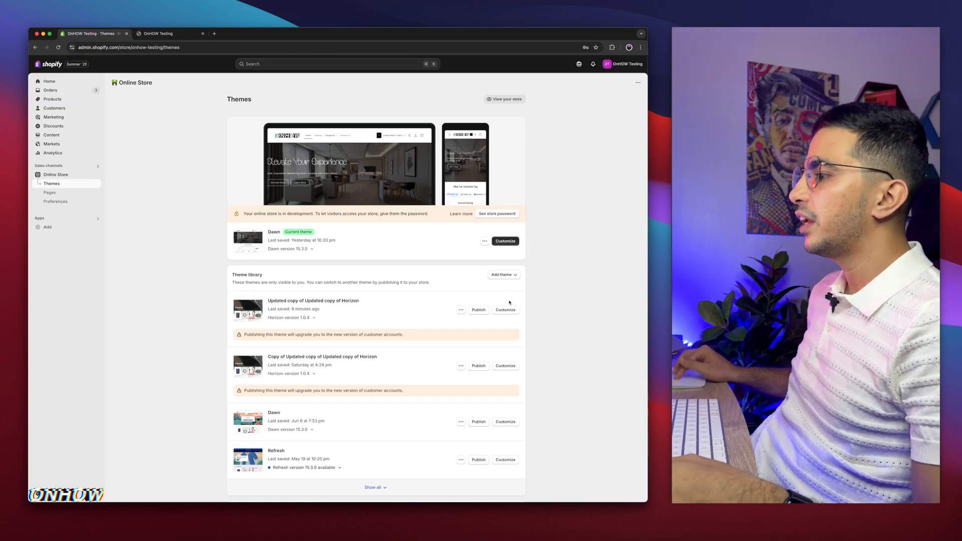
click(506, 310)
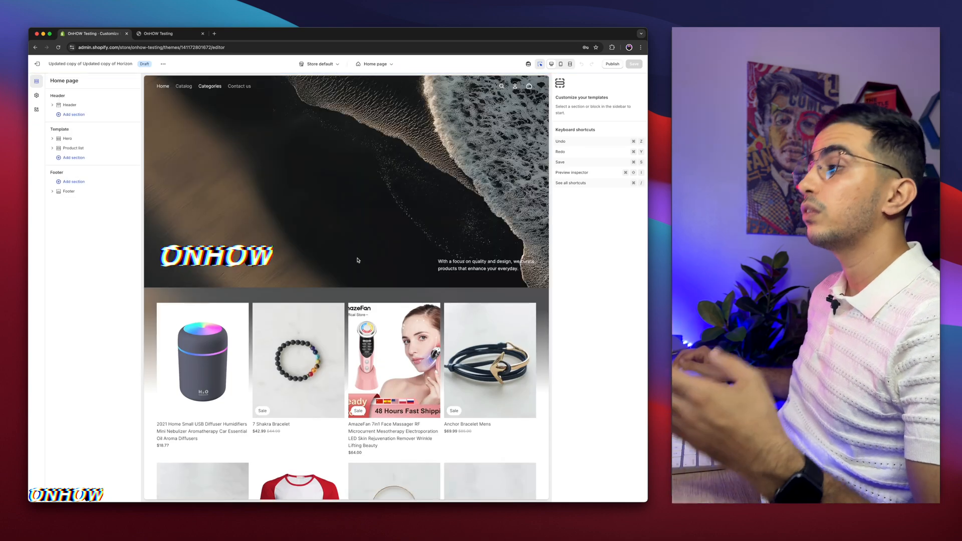
mouse_move(358, 260)
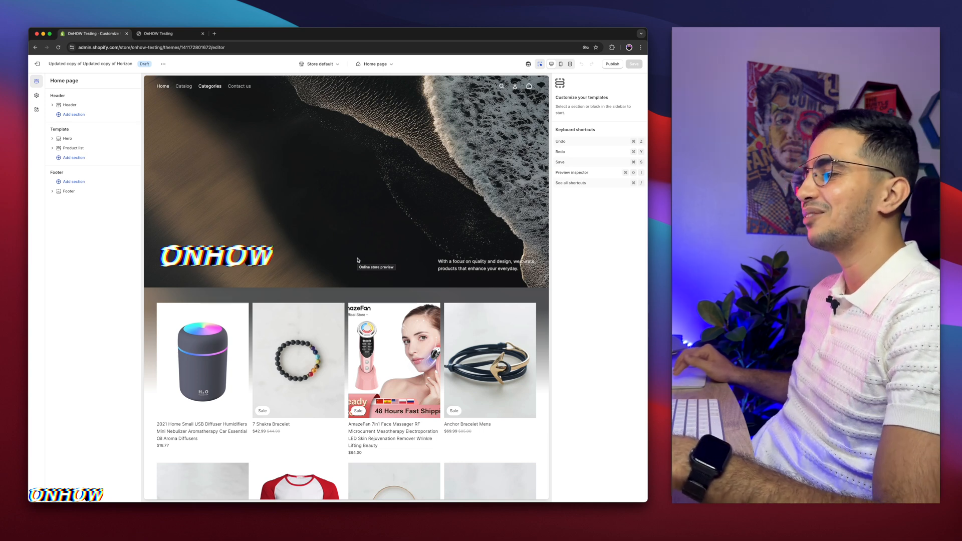
Step: Switch the theme editor from the Home page to the Products > Default product template
click(375, 64)
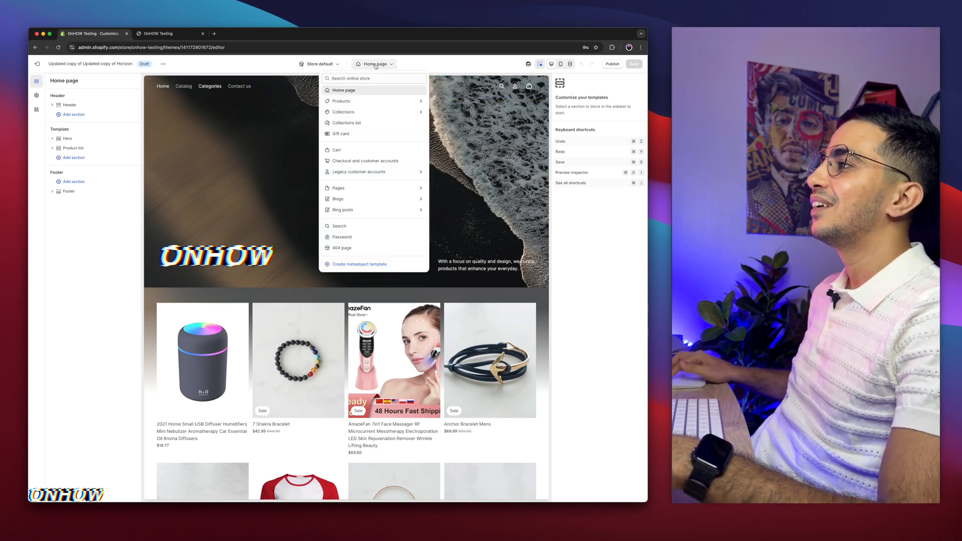
click(340, 101)
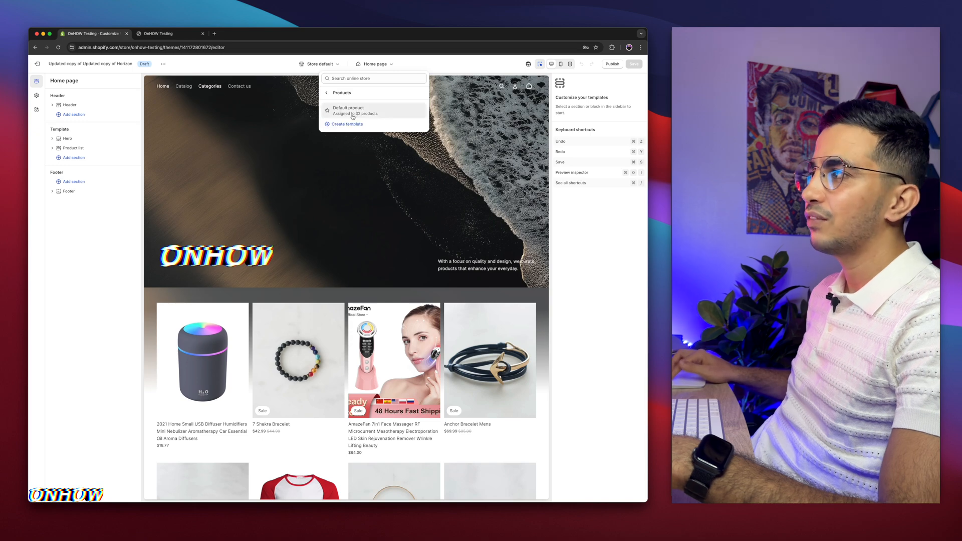
click(348, 110)
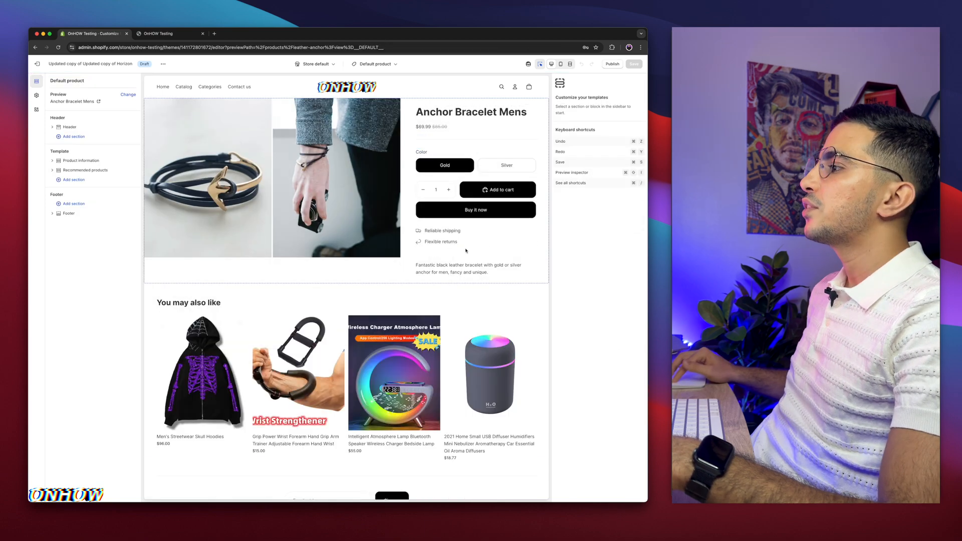
Step: Select the Reliable shipping line under Buy it now and the spot below Flexible returns
click(475, 184)
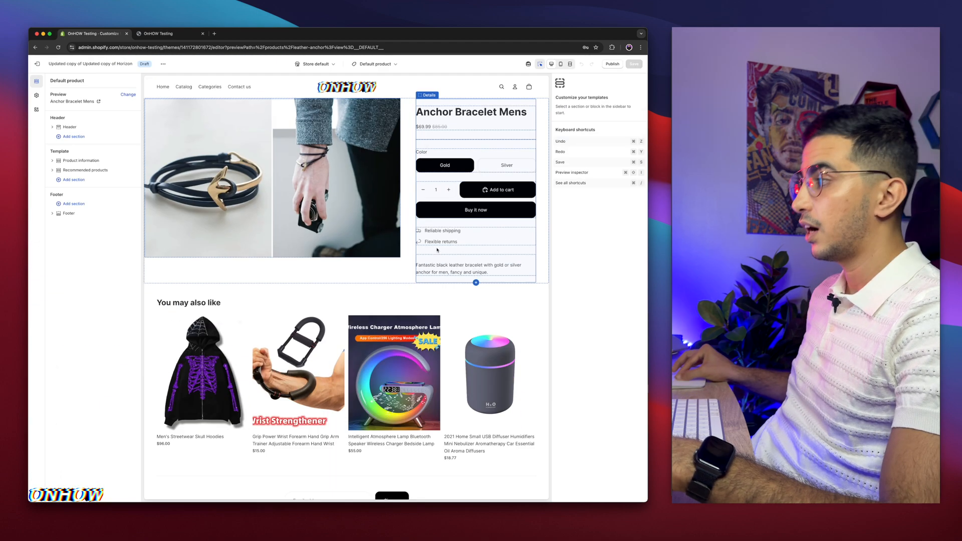
click(469, 269)
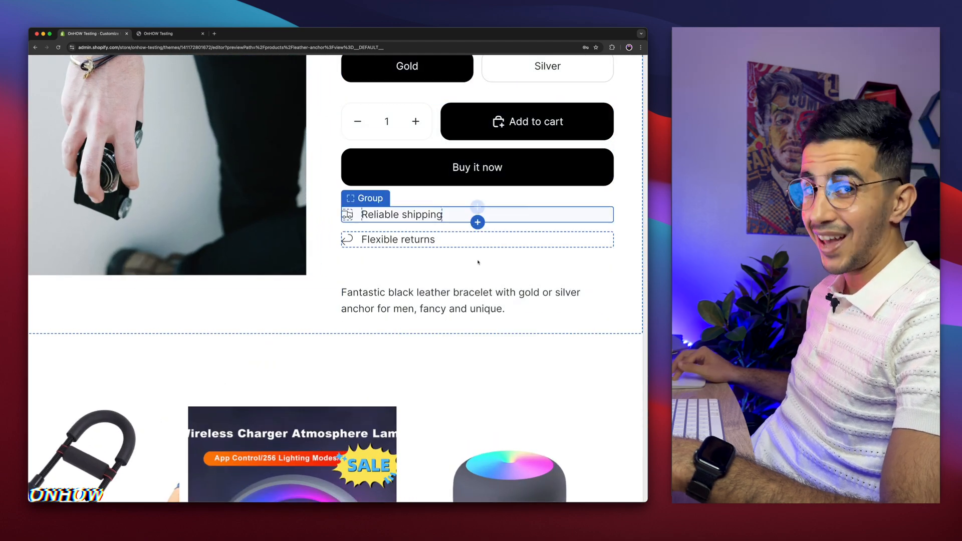
click(398, 239)
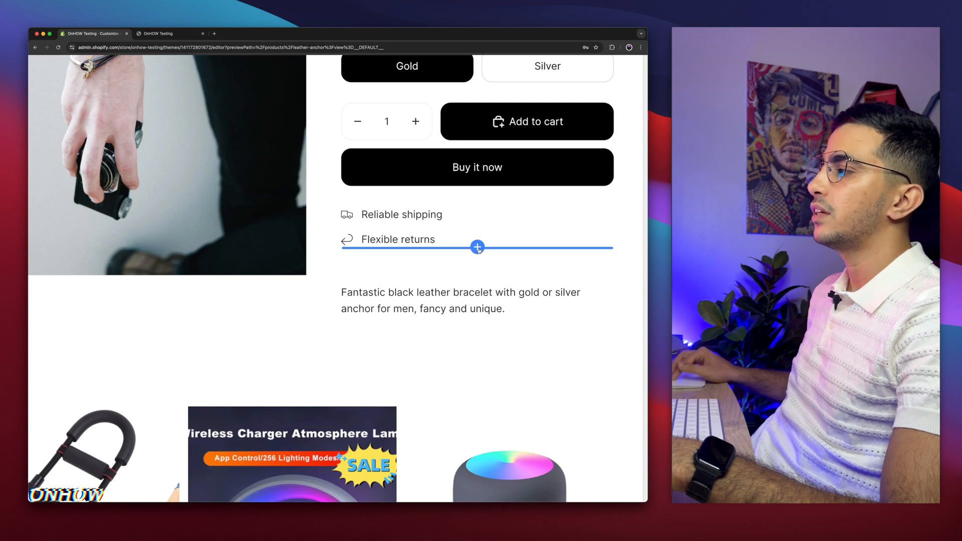
Step: Insert a Custom liquid block below Flexible returns by searching the block list for 'cust'
click(478, 247)
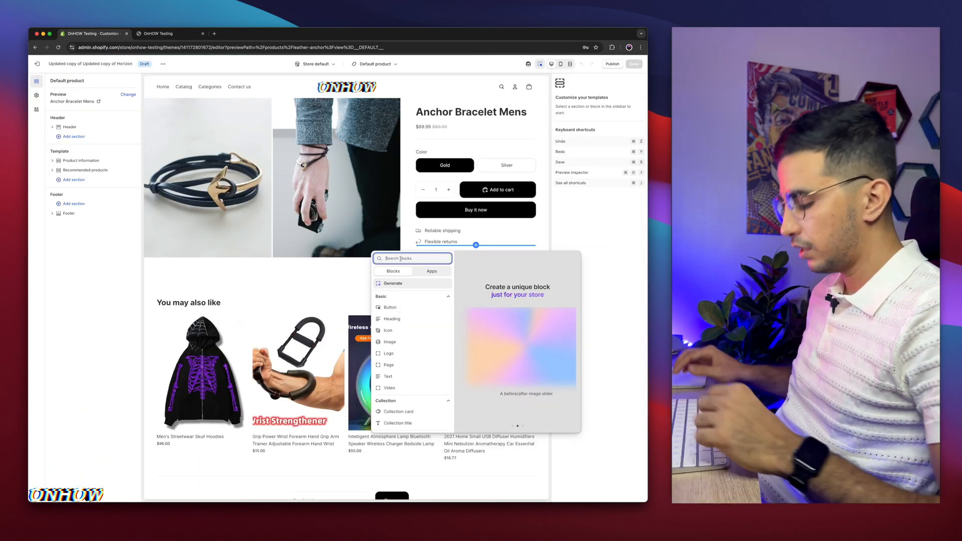
text(cust)
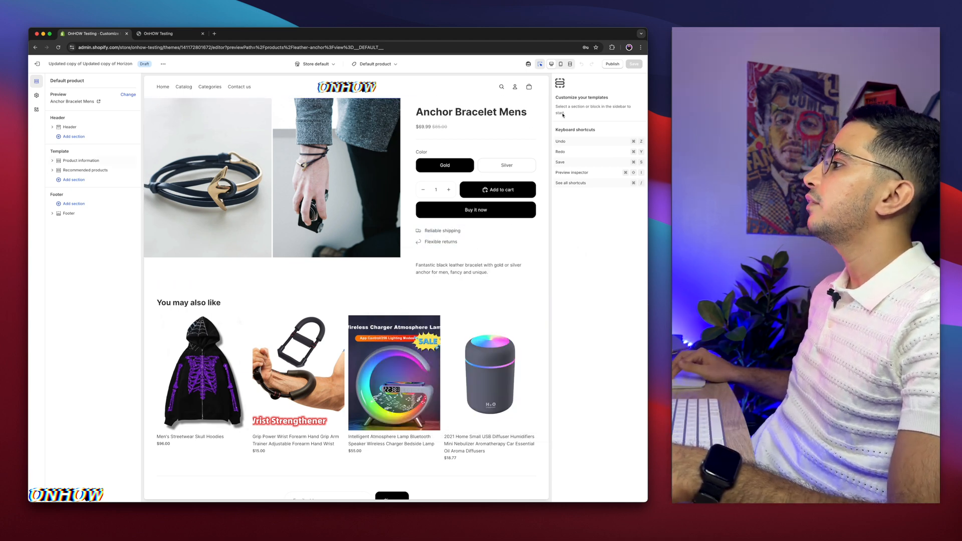
click(90, 267)
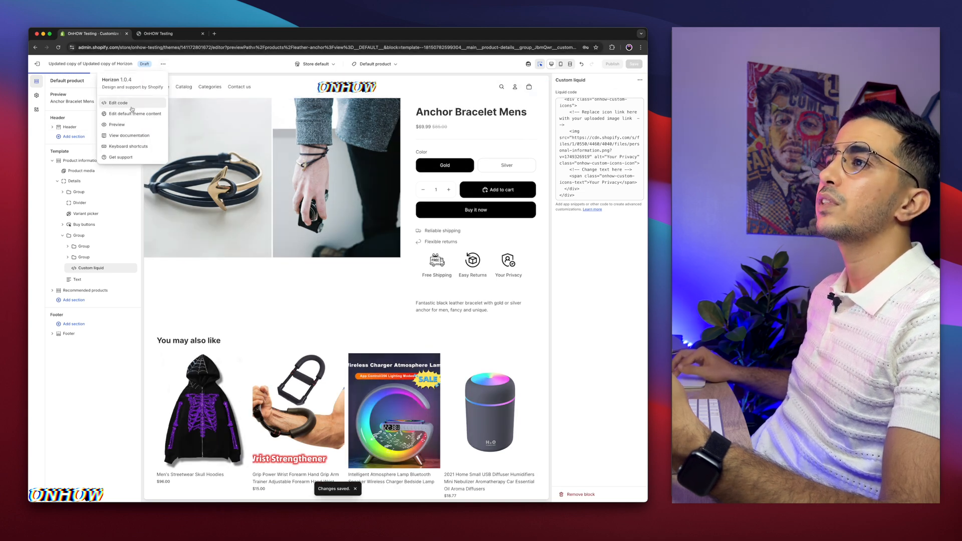
Step: Preview the live Anchor Bracelet Mens page to check the three icons under Buy it now
click(116, 125)
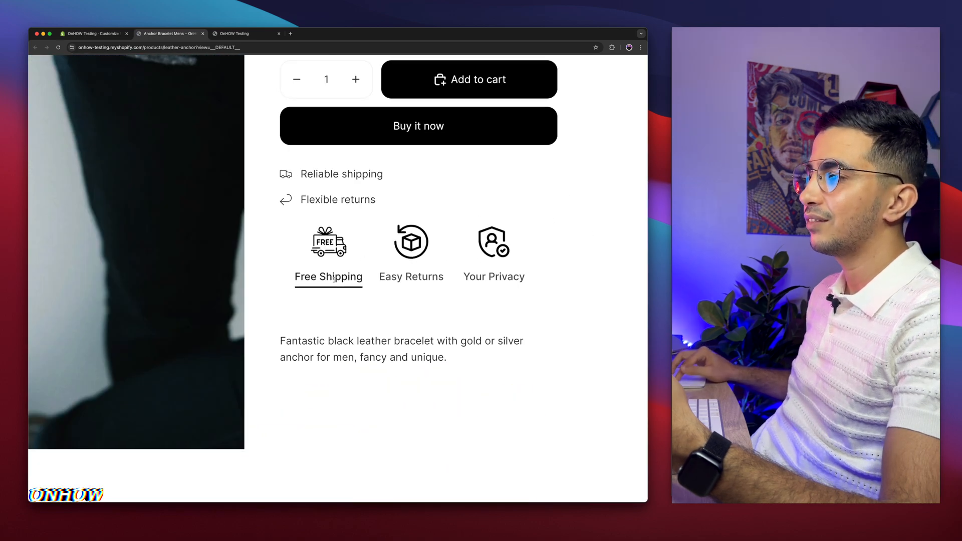
click(411, 277)
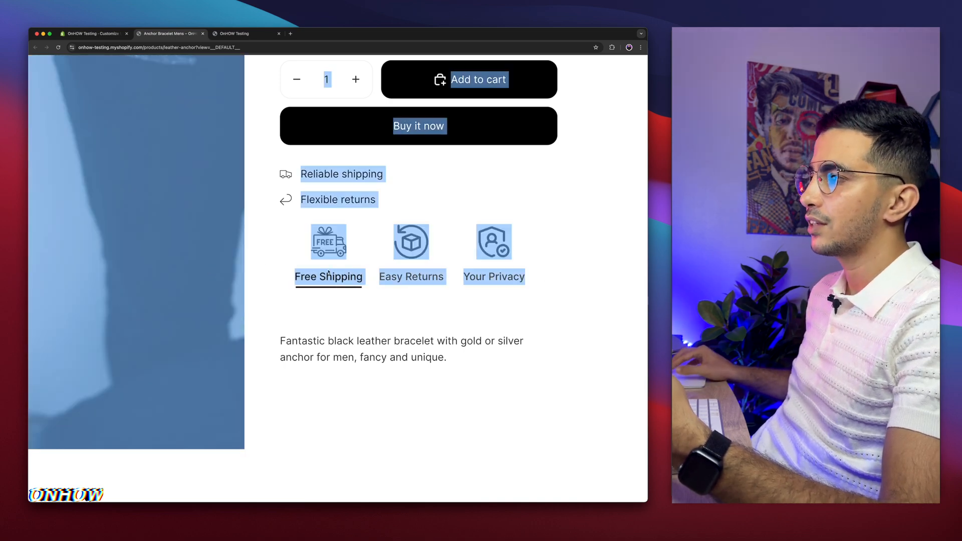
Step: Back in the custom code, inspect the first icon's image link by opening it in a new tab
click(92, 33)
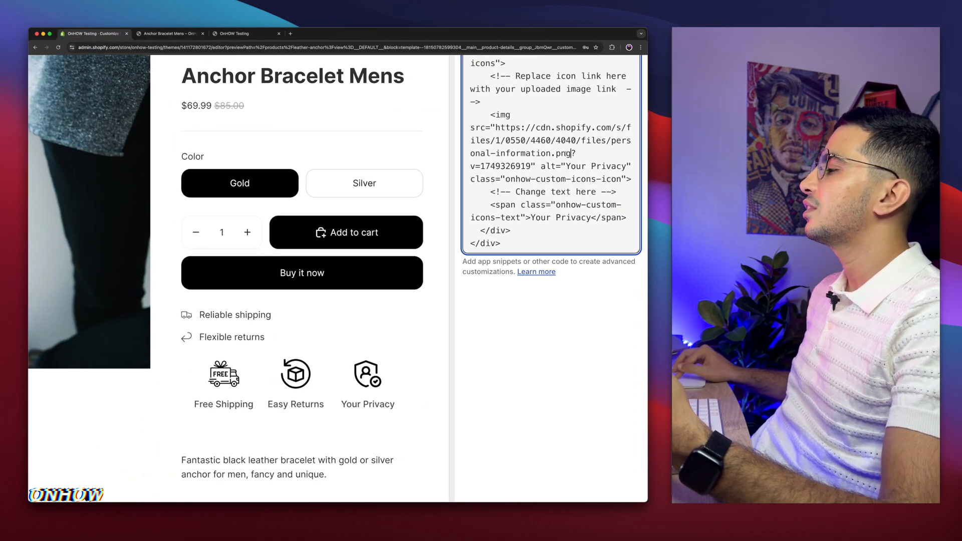
right_click(553, 141)
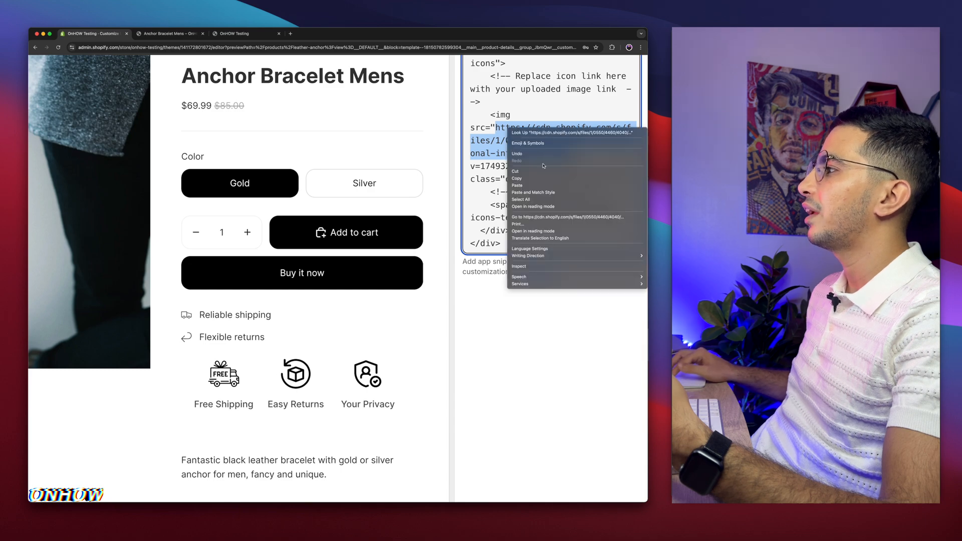
click(565, 217)
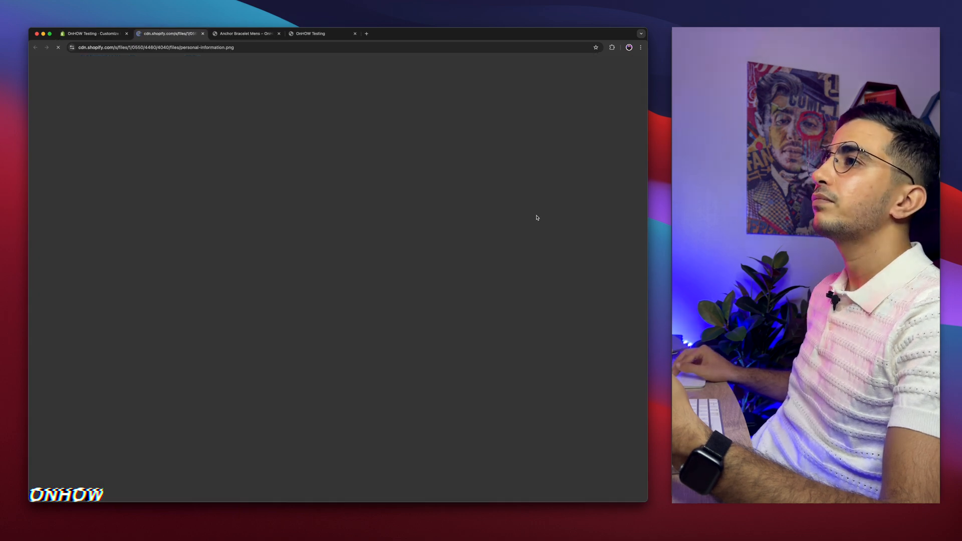
click(92, 34)
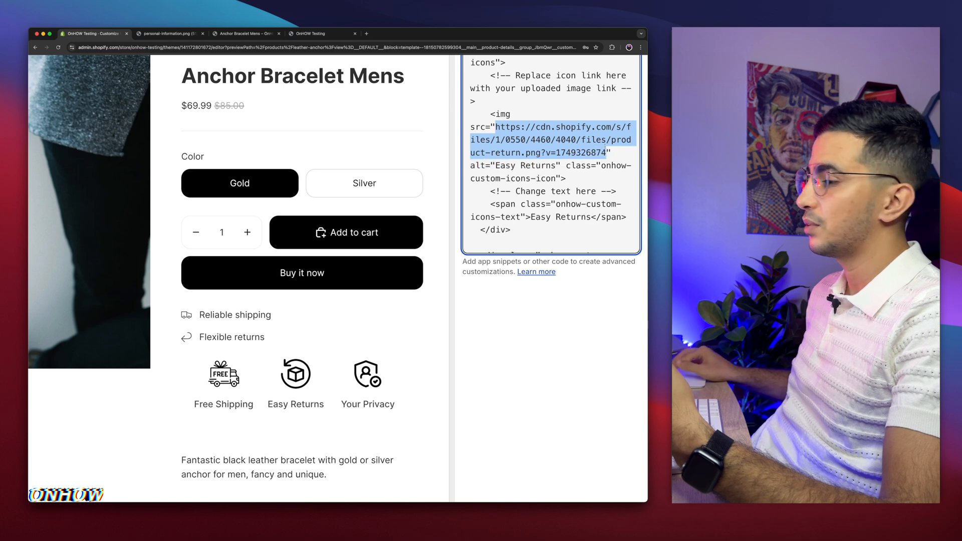
scroll(up, 3)
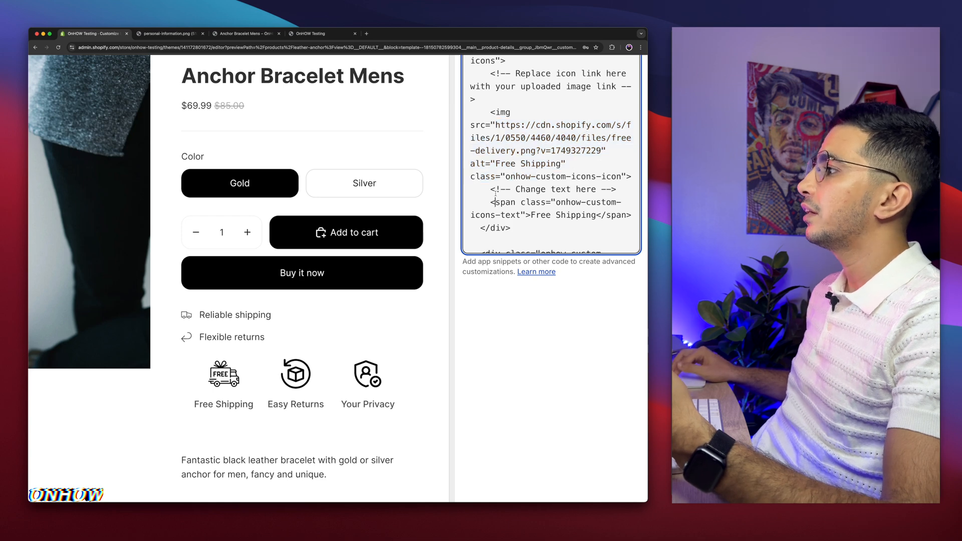
Step: Replace the Free Shipping caption word in the first icon's span text
double_click(543, 189)
text(Delive)
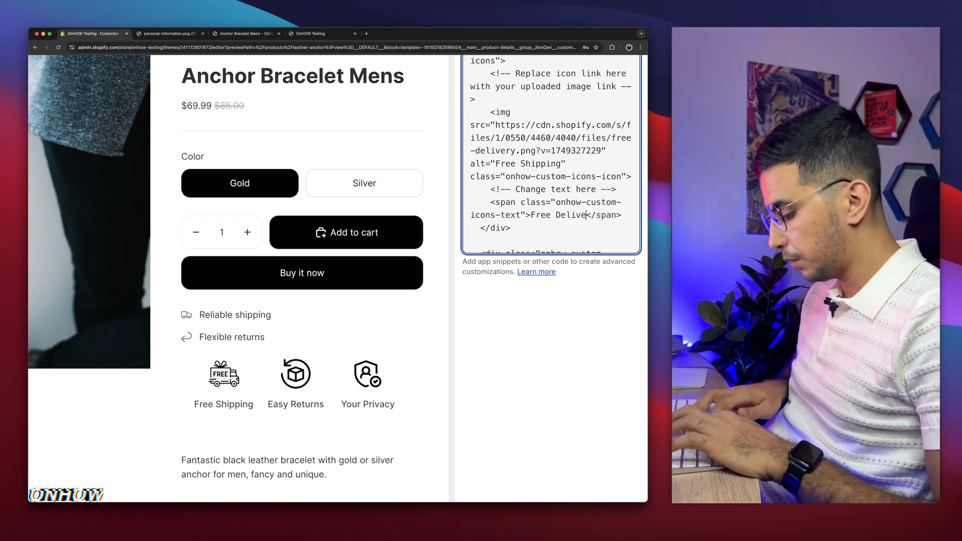
click(302, 378)
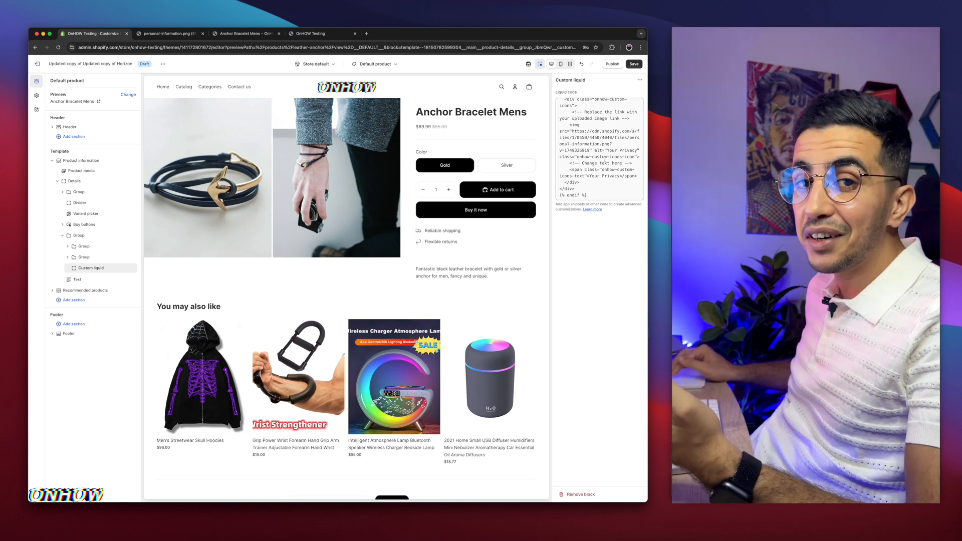
Step: Save the custom code now wrapped in an {% if product.tags contains %} condition
click(634, 65)
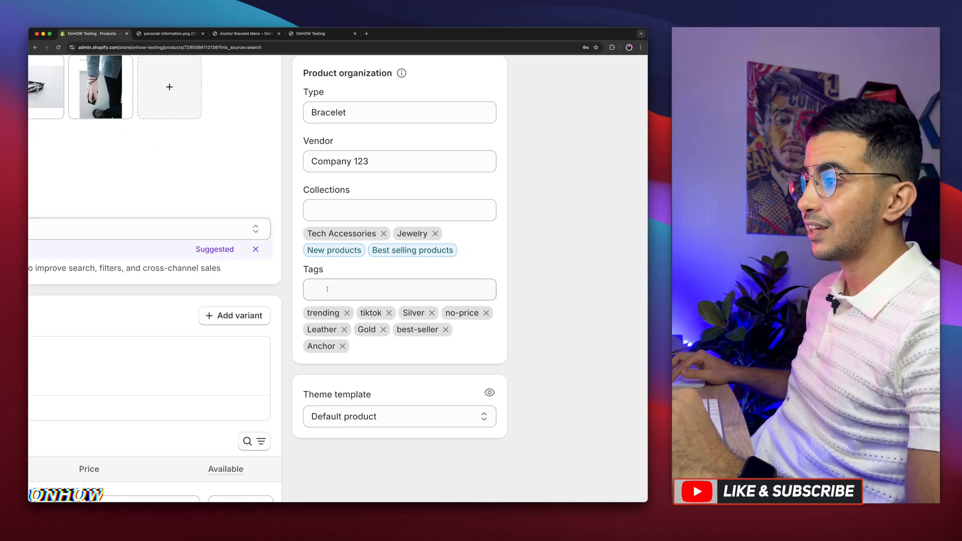
Step: Add the 'ico' tag to the Anchor Bracelet Mens product and save it
click(399, 289)
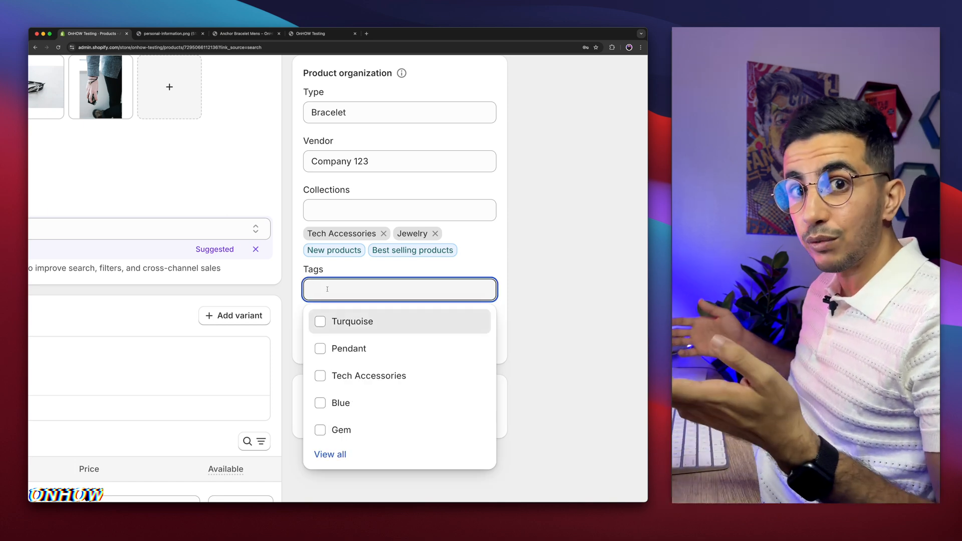
text(ico)
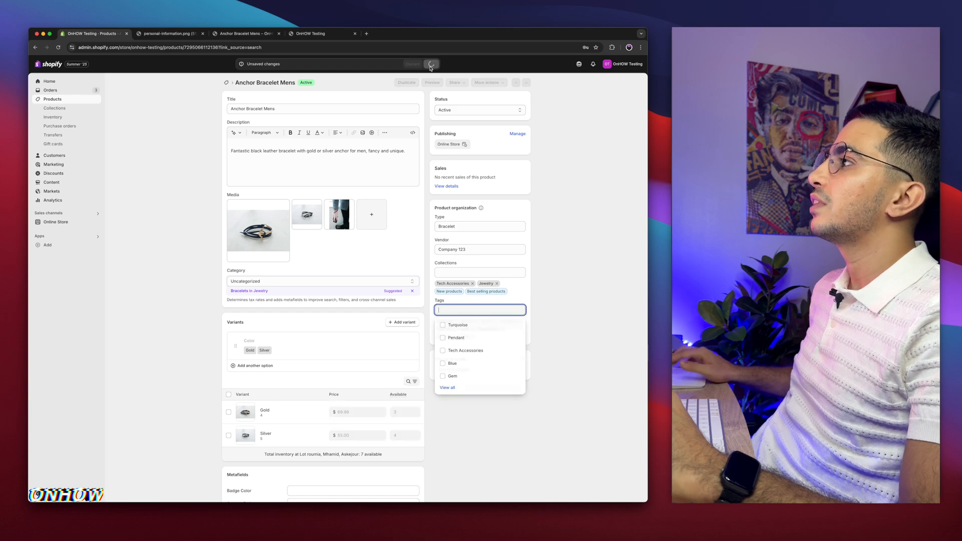
click(431, 64)
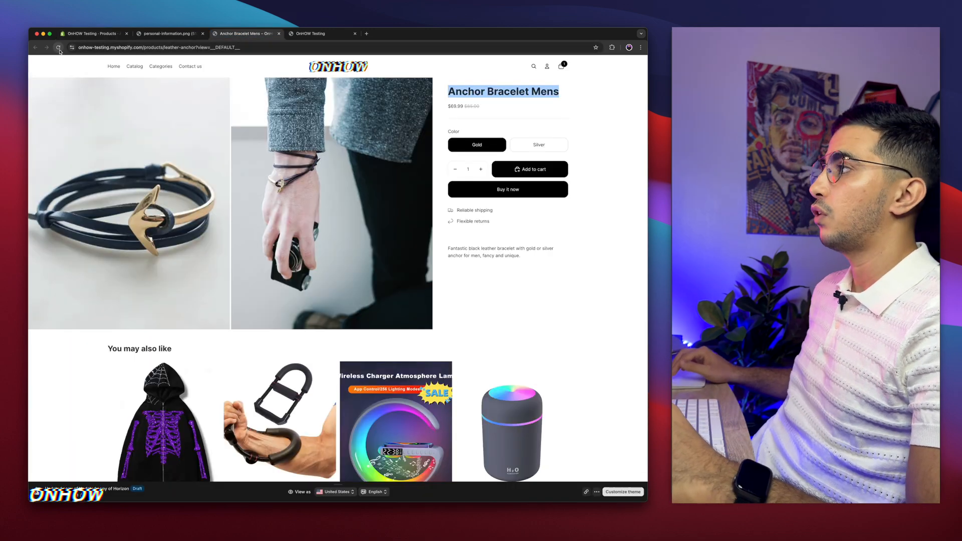
Step: Reload the live bracelet page to confirm the icon row reappears under Flexible returns
click(59, 47)
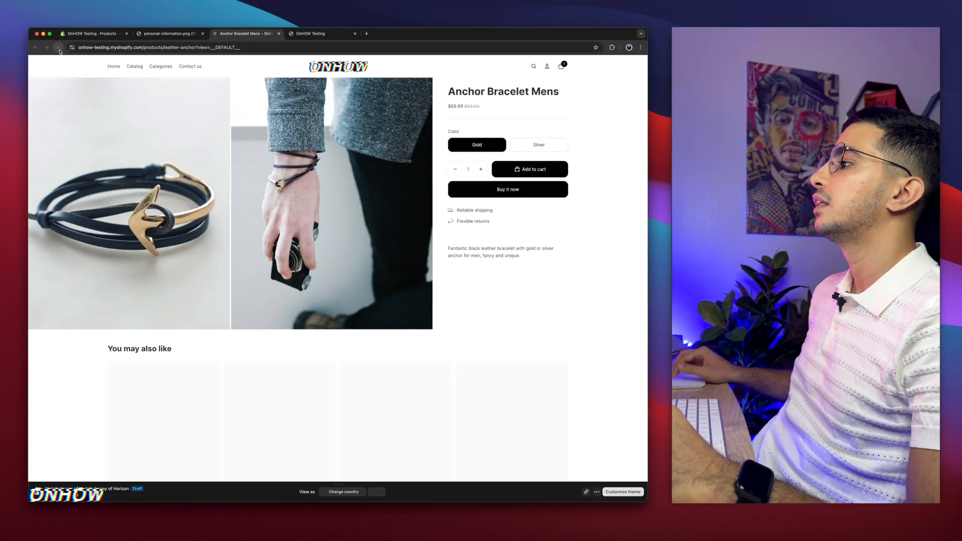
click(59, 47)
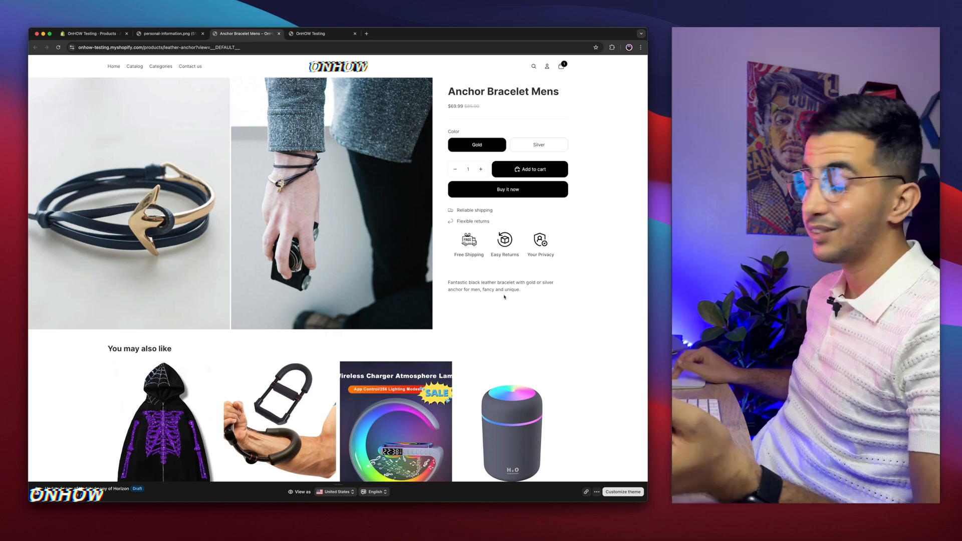
scroll(down, 3)
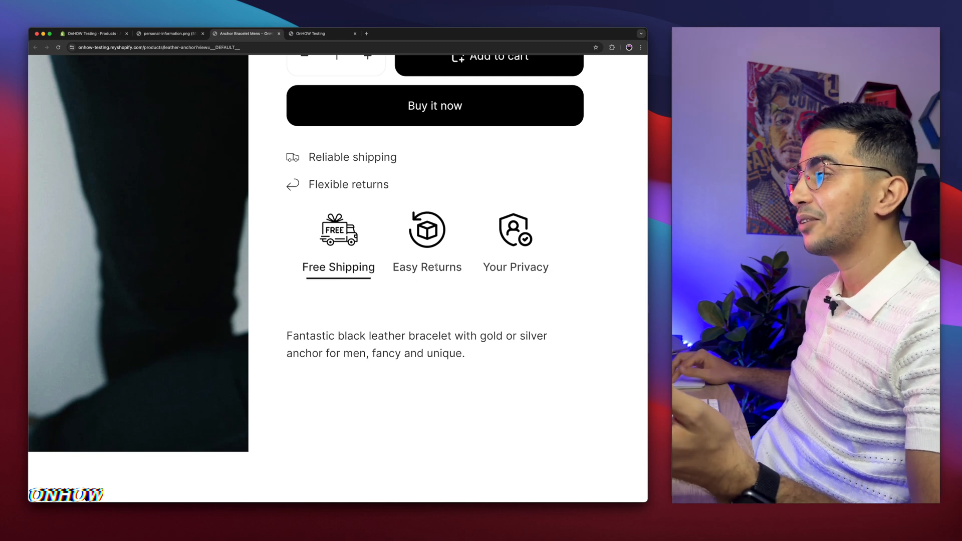
mouse_move(426, 302)
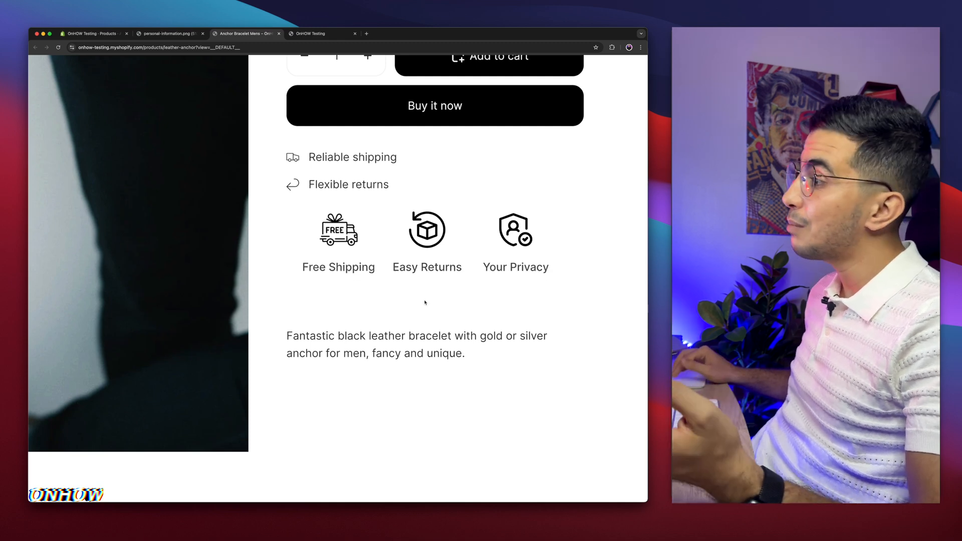